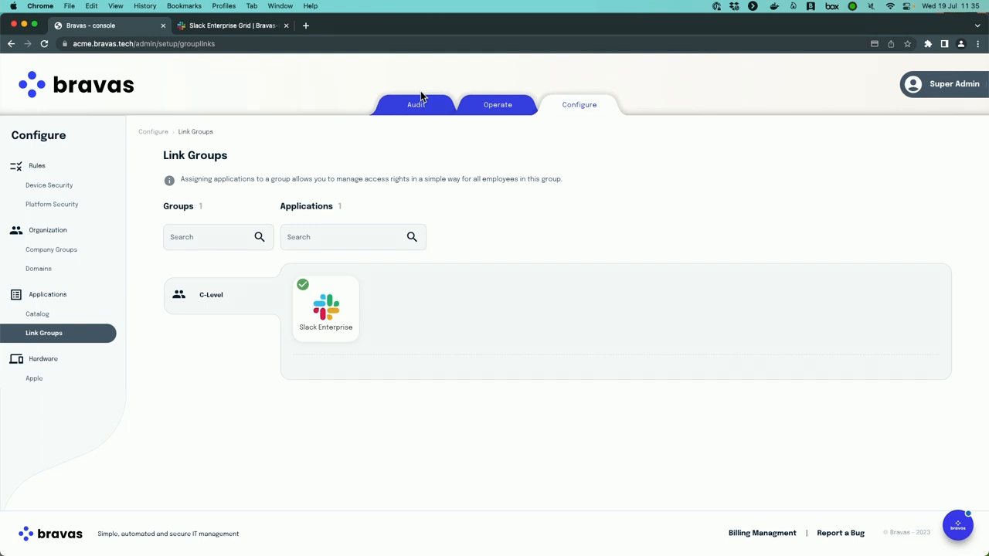
{"action": "left_click", "coordinate": [497, 105]}
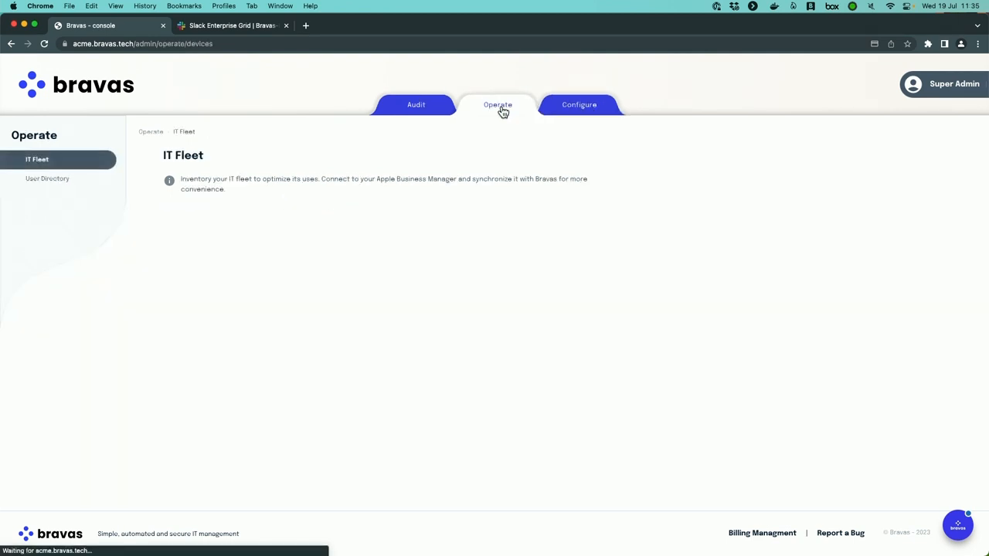
{"action": "left_click", "coordinate": [46, 179]}
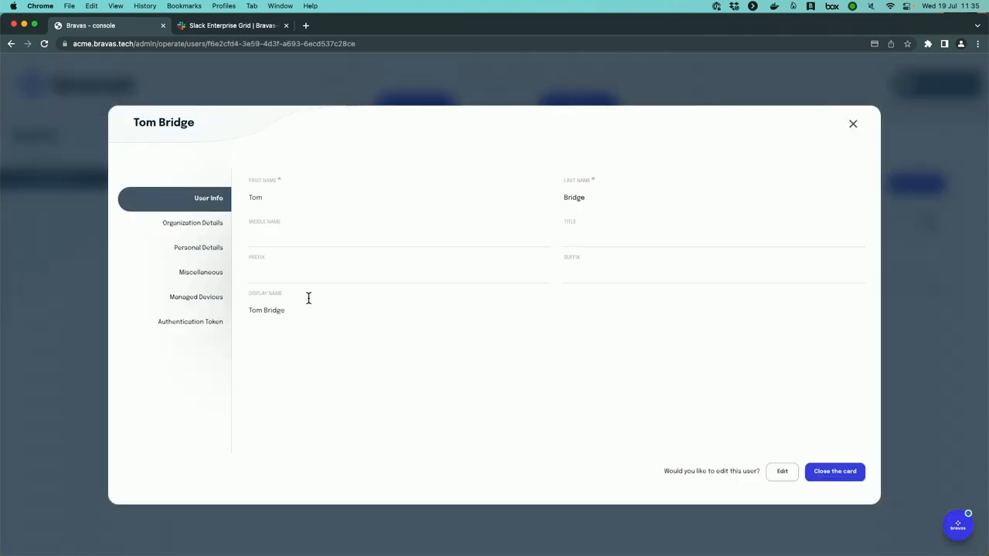
{"action": "left_click", "coordinate": [190, 321]}
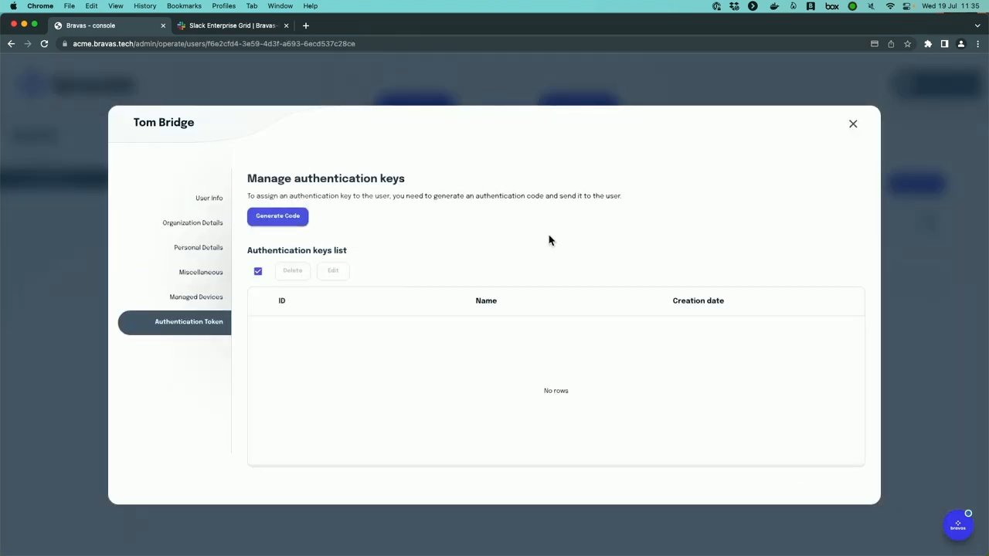
{"action": "left_click", "coordinate": [278, 216]}
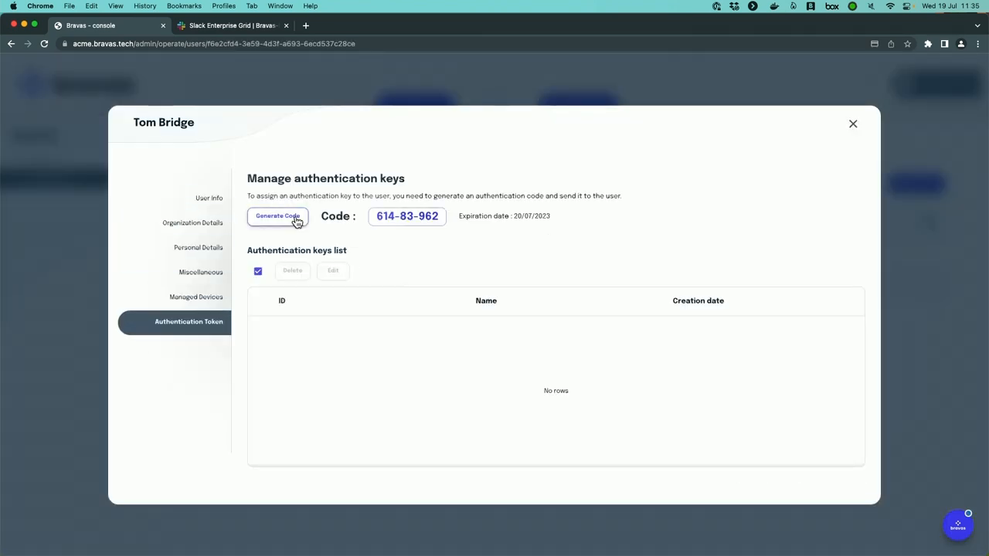
{"action": "left_click", "coordinate": [408, 216]}
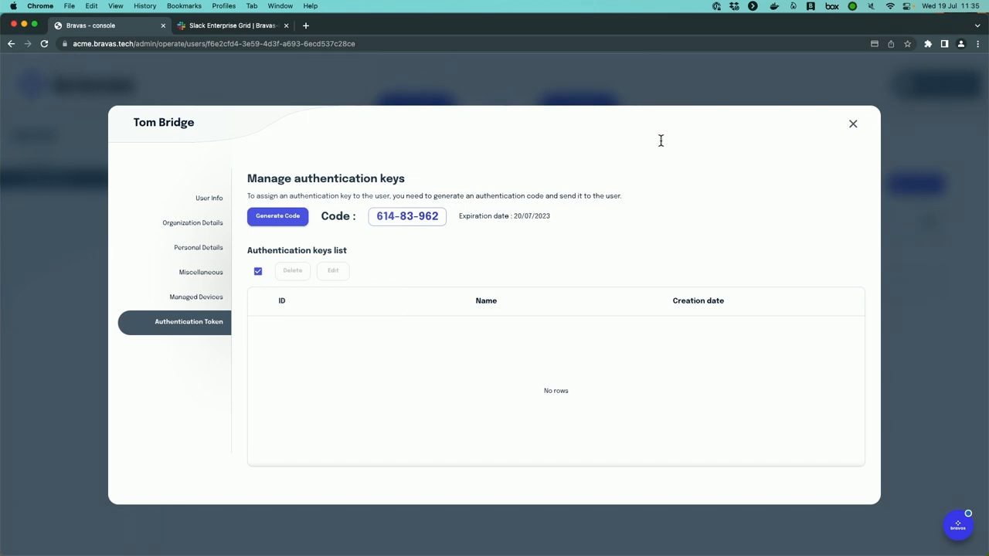
{"action": "mouse_move", "coordinate": [661, 145]}
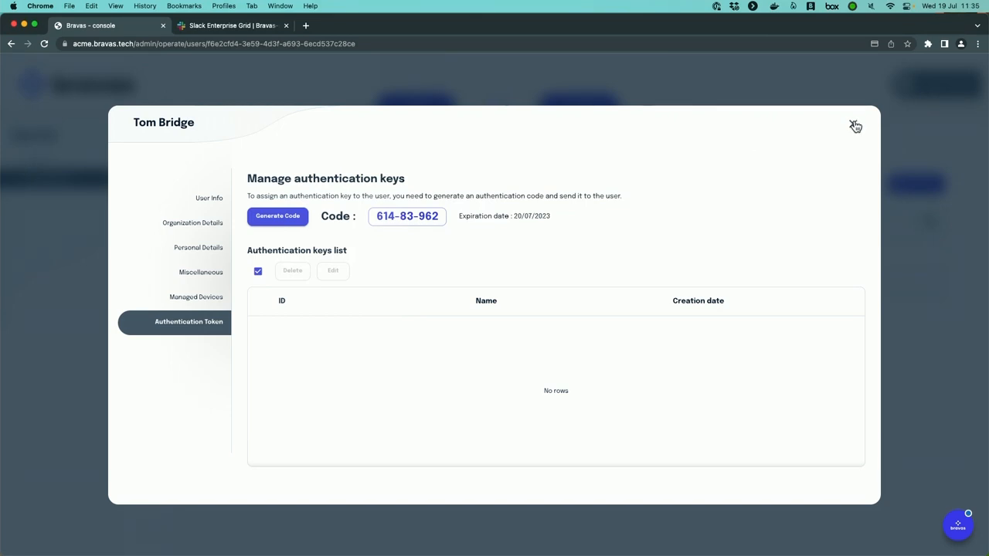
{"action": "left_click", "coordinate": [856, 126]}
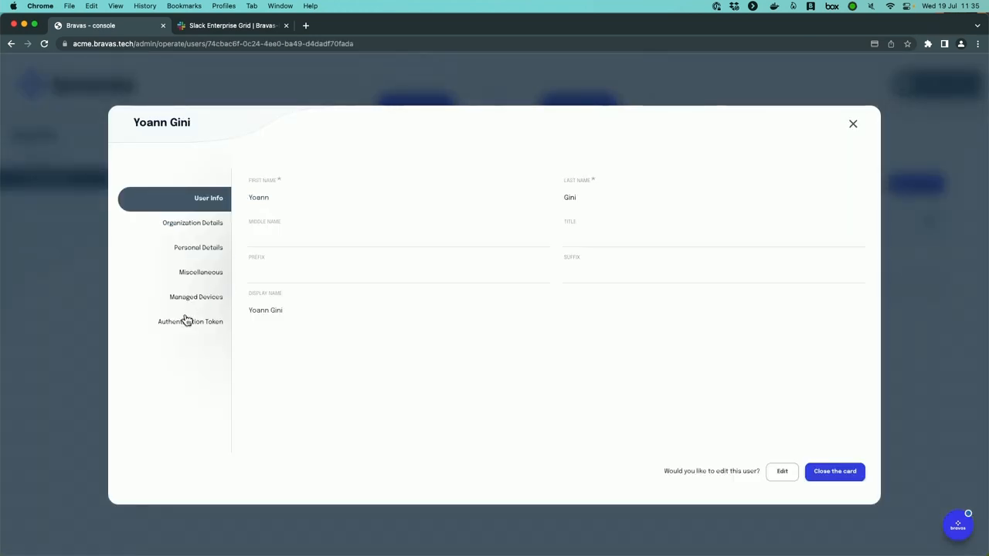
Step: Review Yoann Gini's existing key from 18/07/2023 and close his card
{"action": "left_click", "coordinate": [190, 321]}
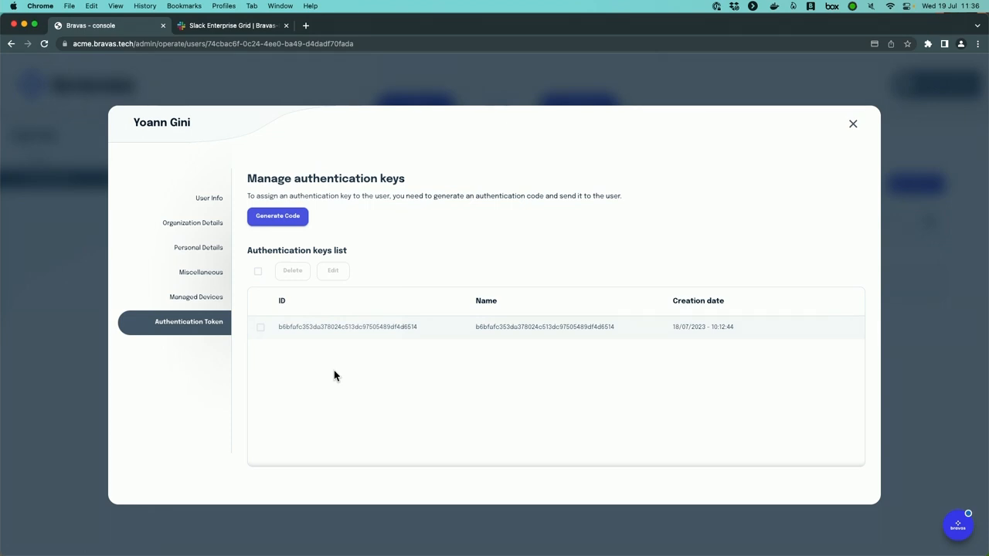
{"action": "left_click", "coordinate": [259, 328]}
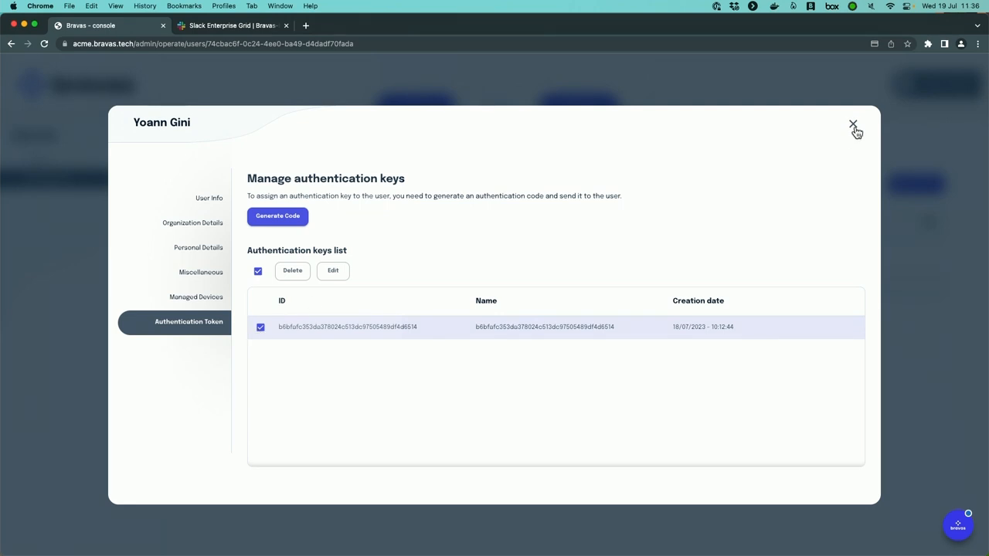
{"action": "left_click", "coordinate": [853, 124]}
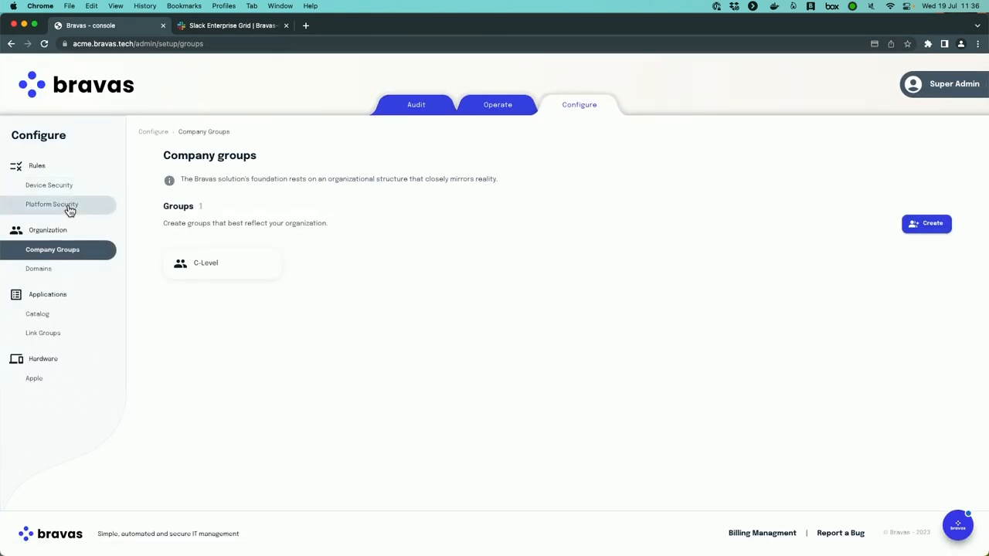
Step: Review Platform Security: no nominated super-admins and tokens dated 17/07/2023 and 19/07/2023
{"action": "left_click", "coordinate": [52, 204]}
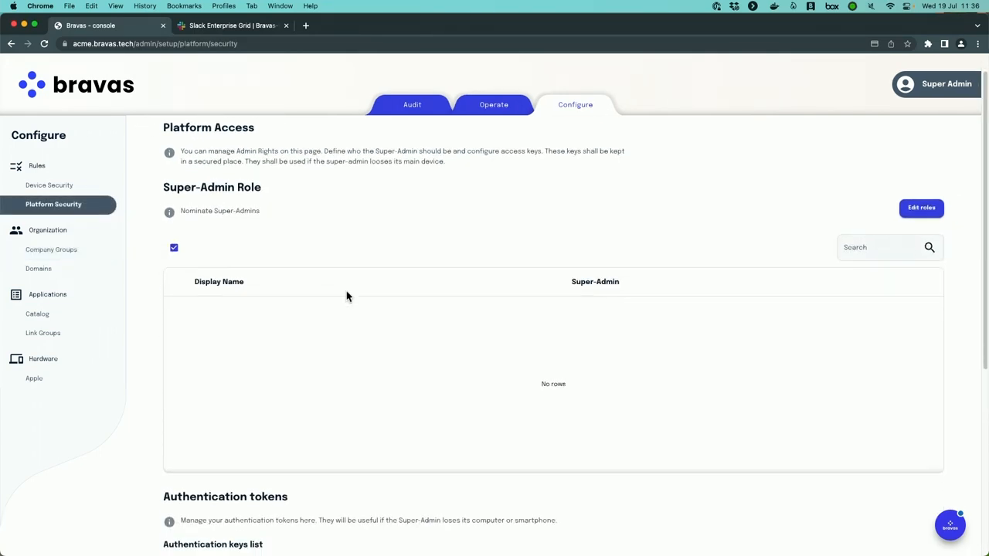
{"action": "scroll", "scroll_direction": "down", "scroll_amount": 3}
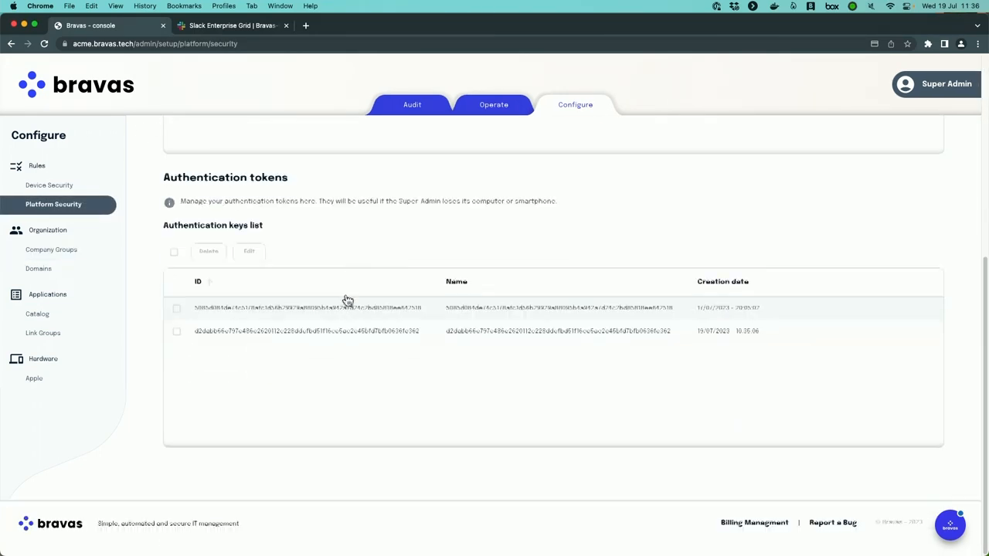
{"action": "scroll", "scroll_direction": "down", "scroll_amount": 3}
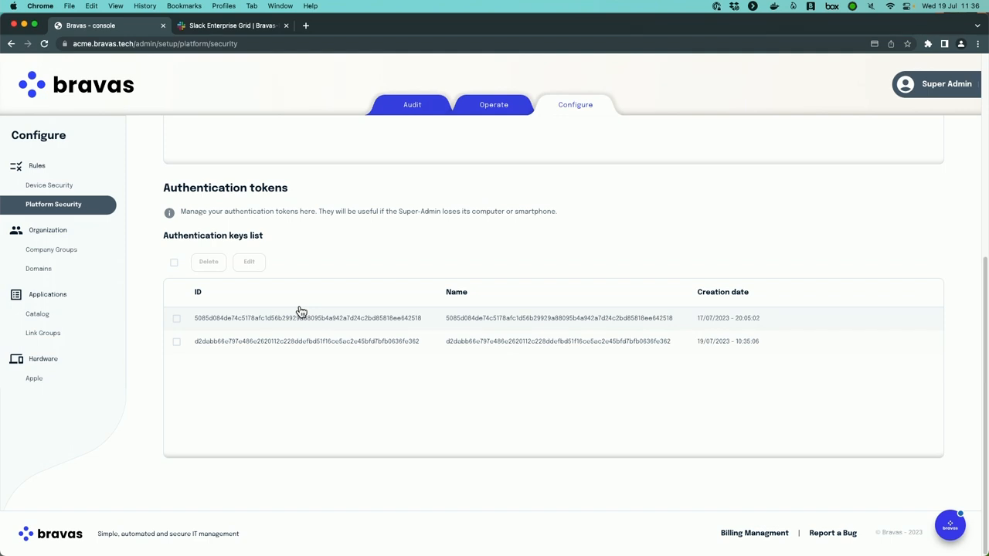
{"action": "scroll", "scroll_direction": "up", "scroll_amount": 3}
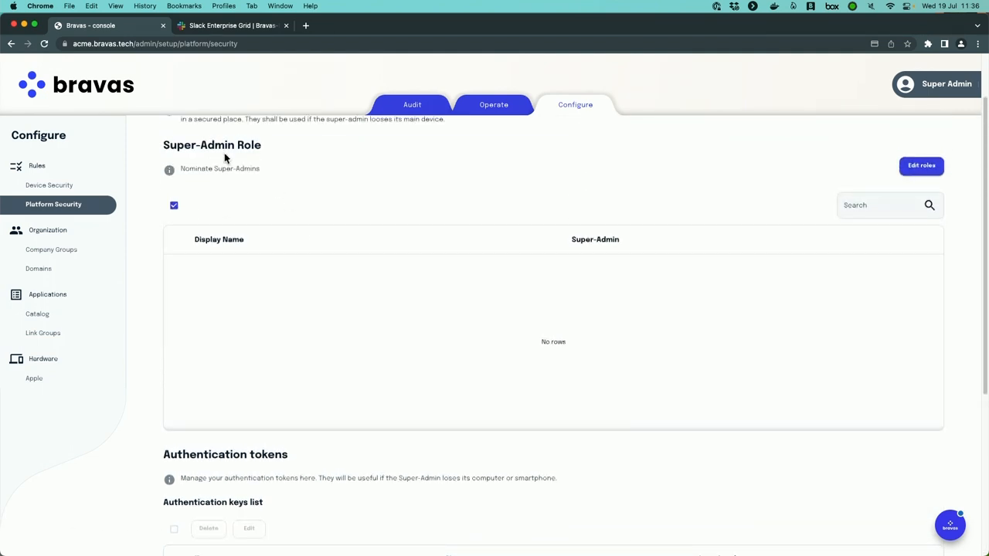
{"action": "mouse_move", "coordinate": [725, 235]}
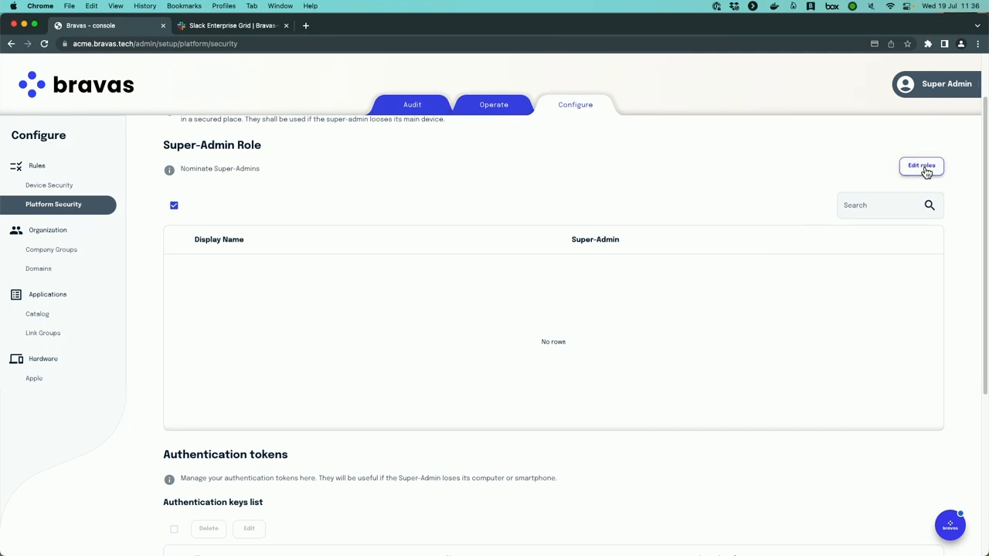
Step: Nominate Yoann Gini as a Super-Admin user in Platform Security
{"action": "left_click", "coordinate": [921, 165]}
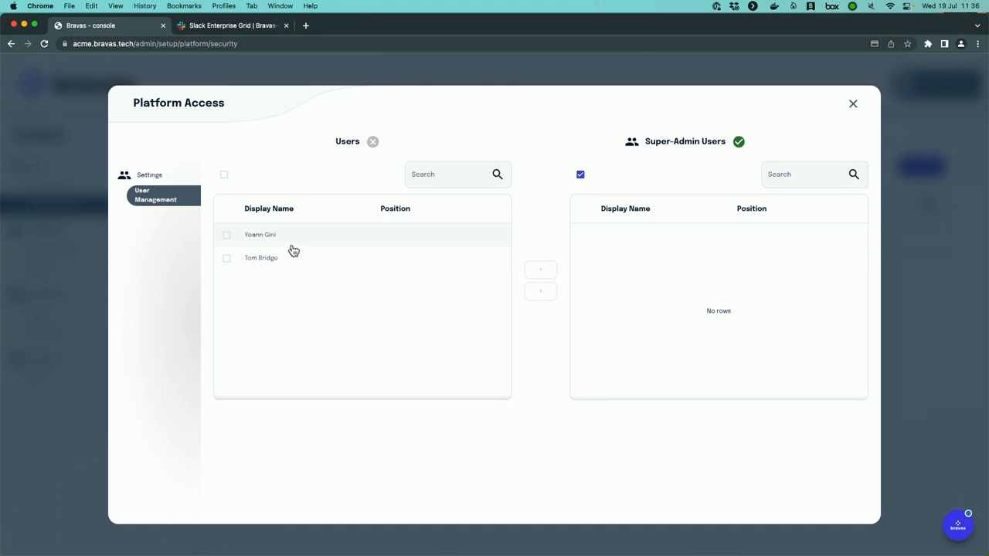
{"action": "left_click", "coordinate": [225, 235]}
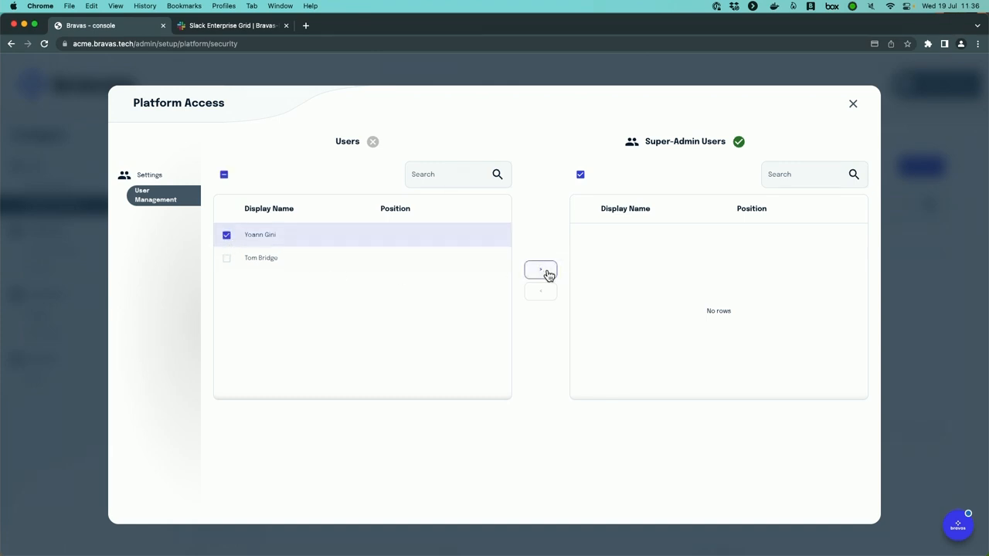
{"action": "left_click", "coordinate": [541, 270]}
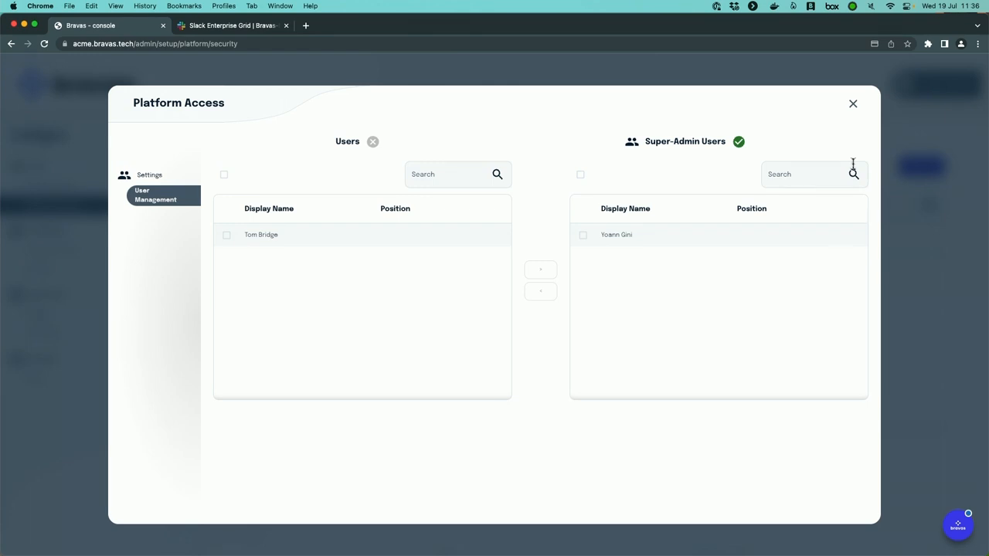
{"action": "left_click", "coordinate": [854, 104]}
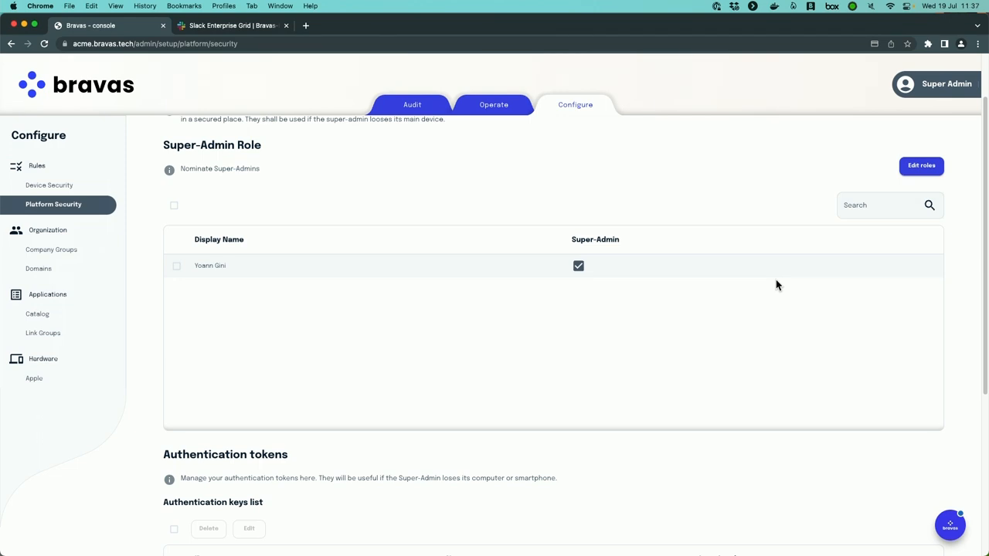
Step: Switch to Keynote and show the Q&A slide
{"action": "key", "text": "cmd+tab"}
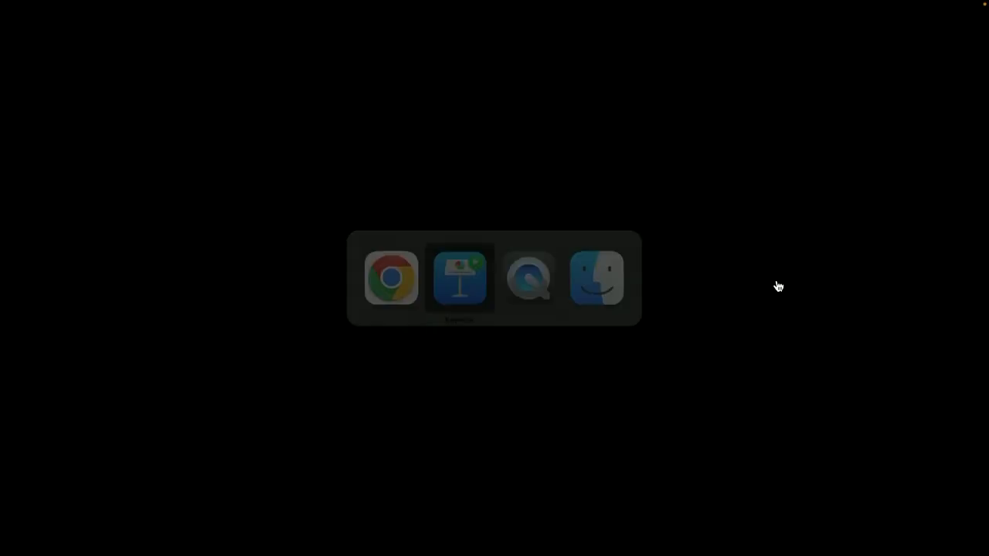
{"action": "left_click", "coordinate": [459, 278]}
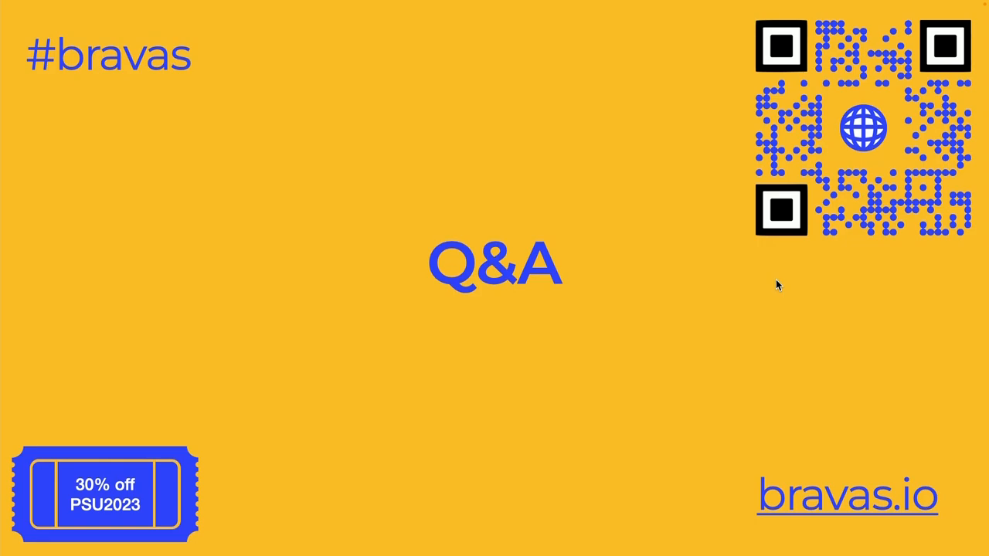